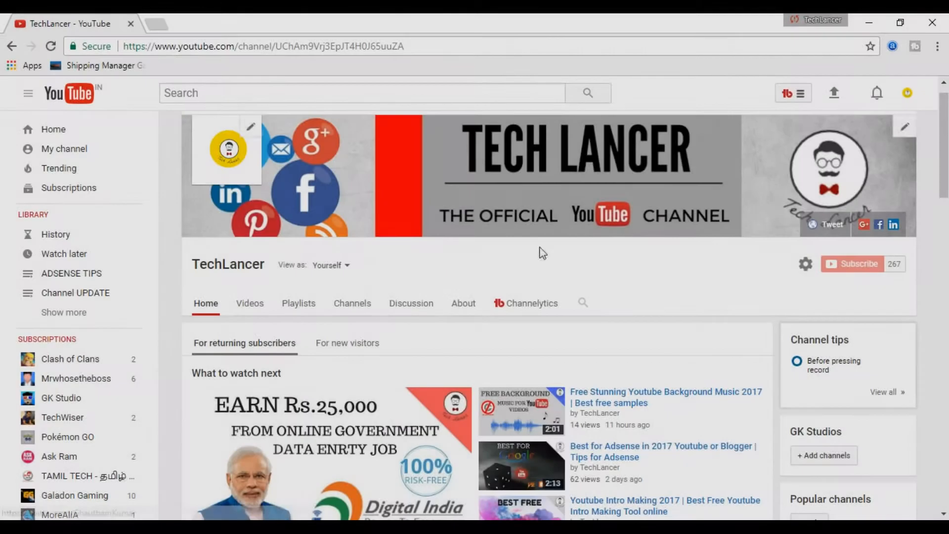
Step: Browse TechLancer's uploaded videos grid, then bring up the Google technology news results
scroll(down, 3)
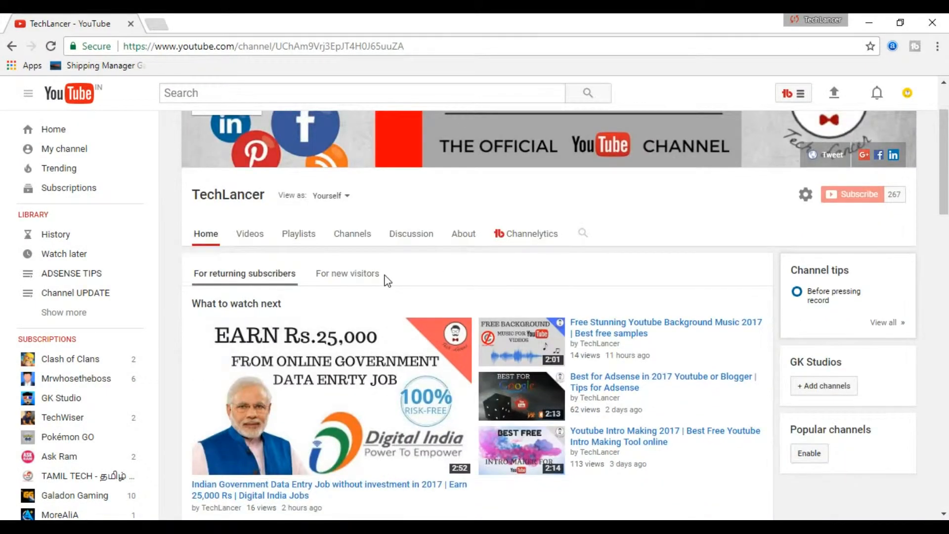
scroll(down, 3)
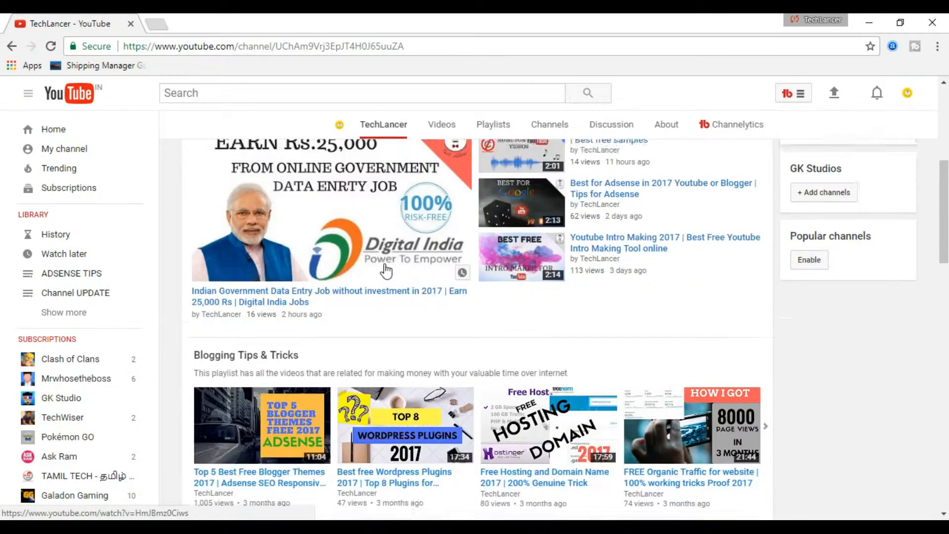
scroll(down, 3)
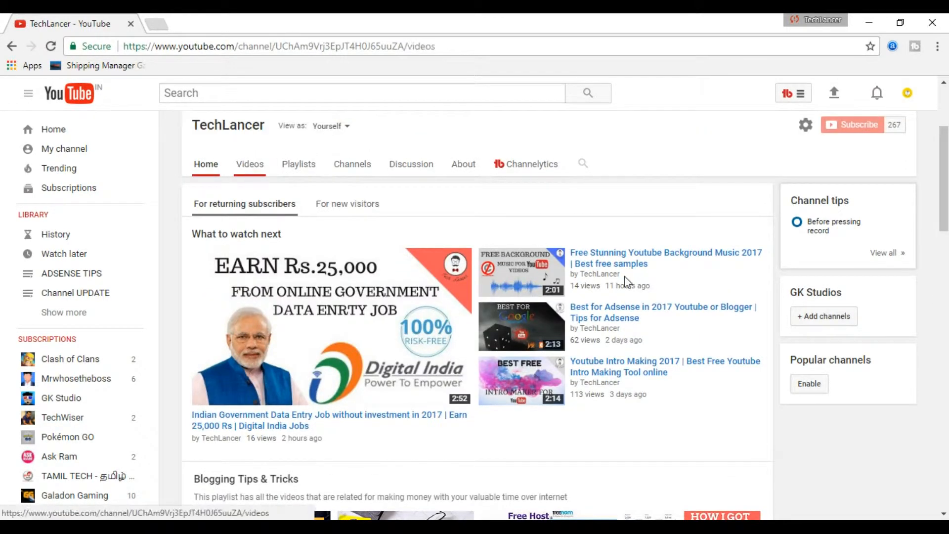
mouse_move(702, 319)
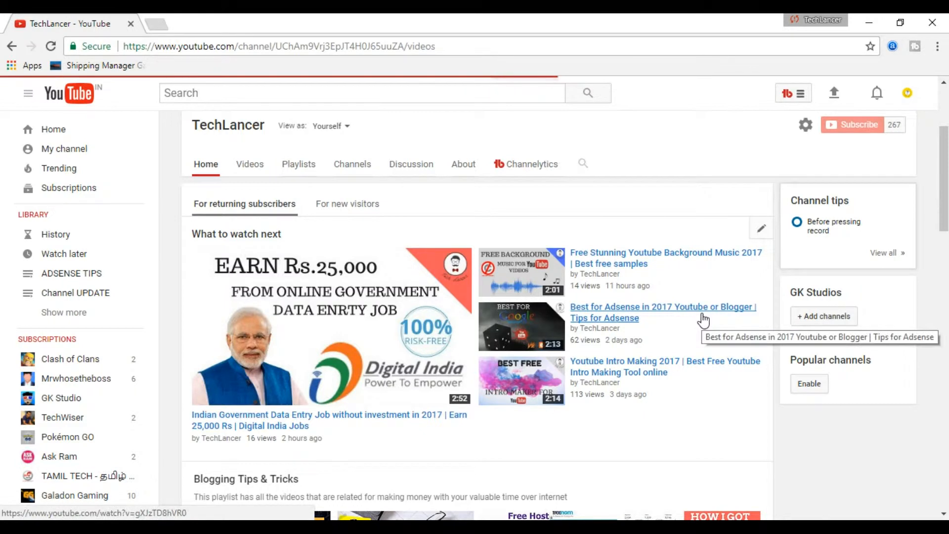
click(249, 164)
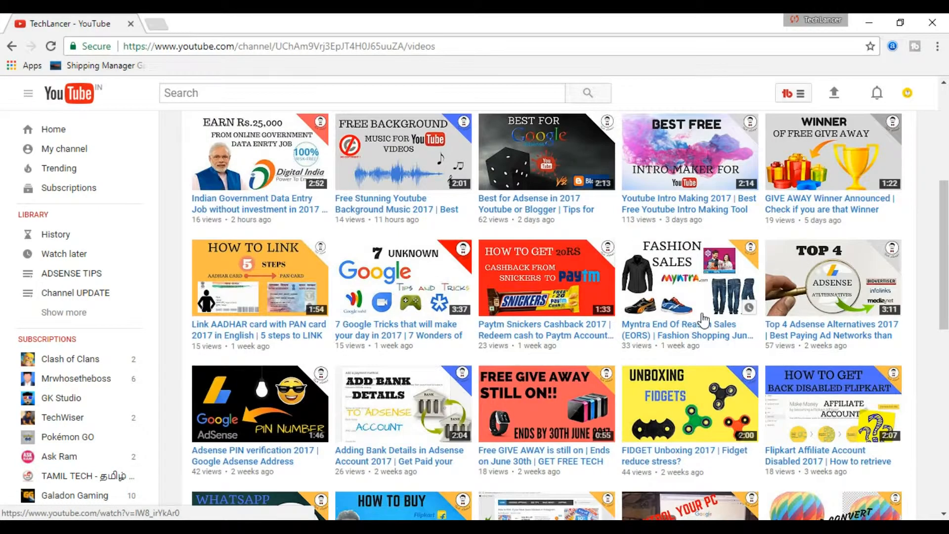
scroll(down, 3)
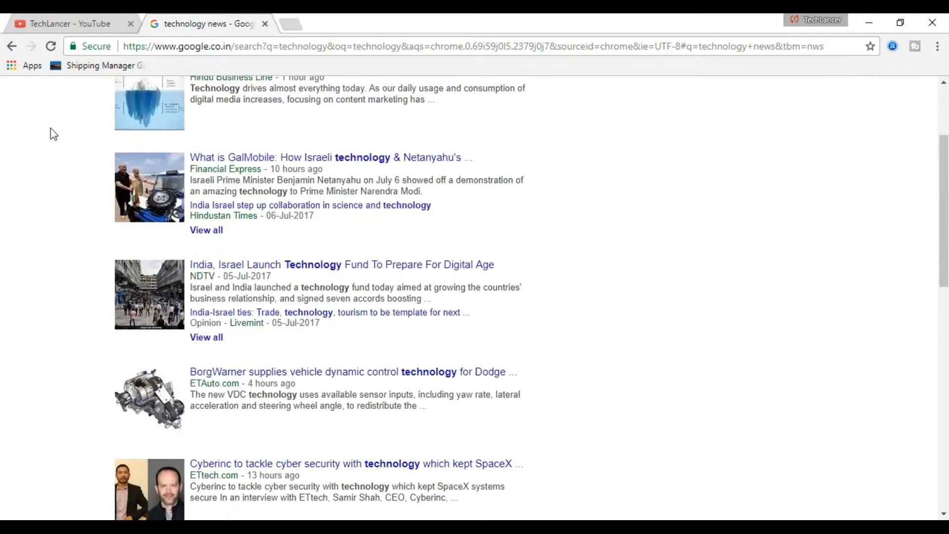
Step: Scroll down through the Google technology news stories and back up
scroll(down, 3)
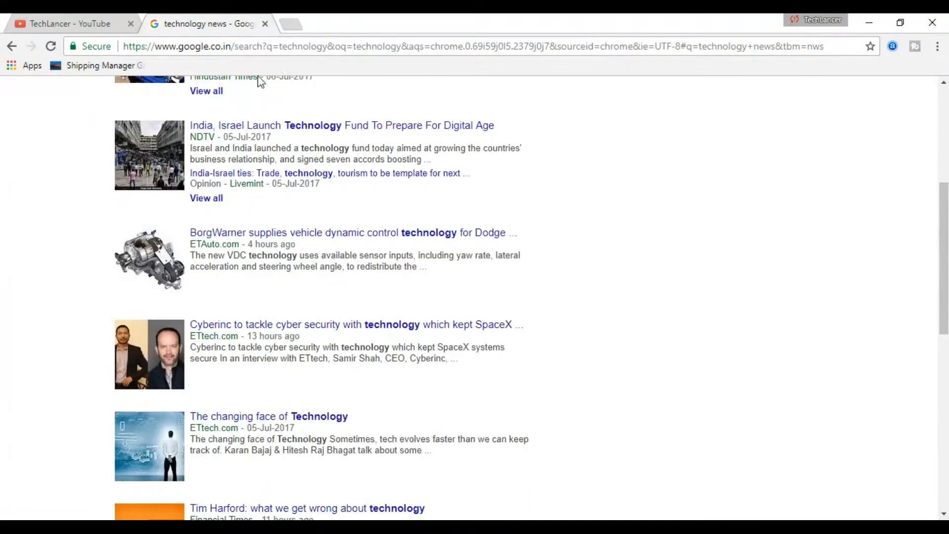
scroll(down, 3)
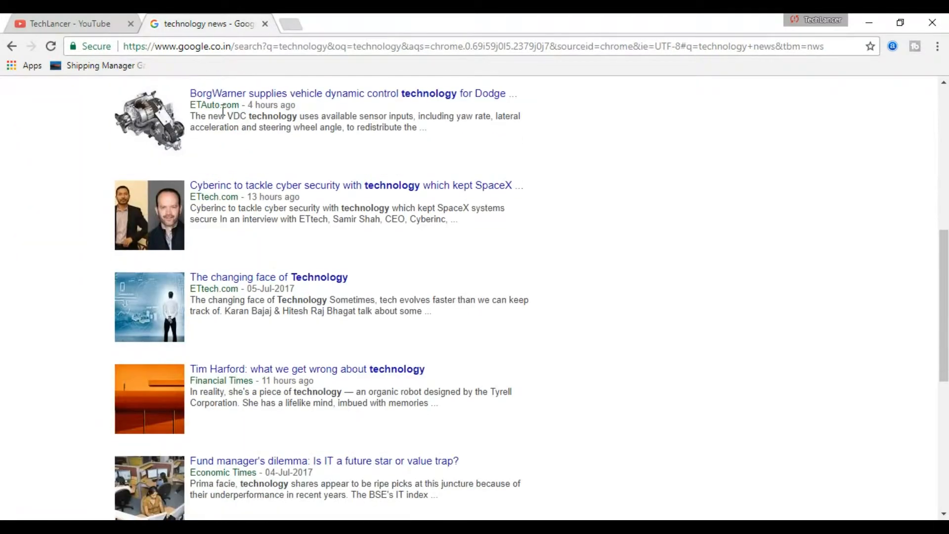
scroll(down, 3)
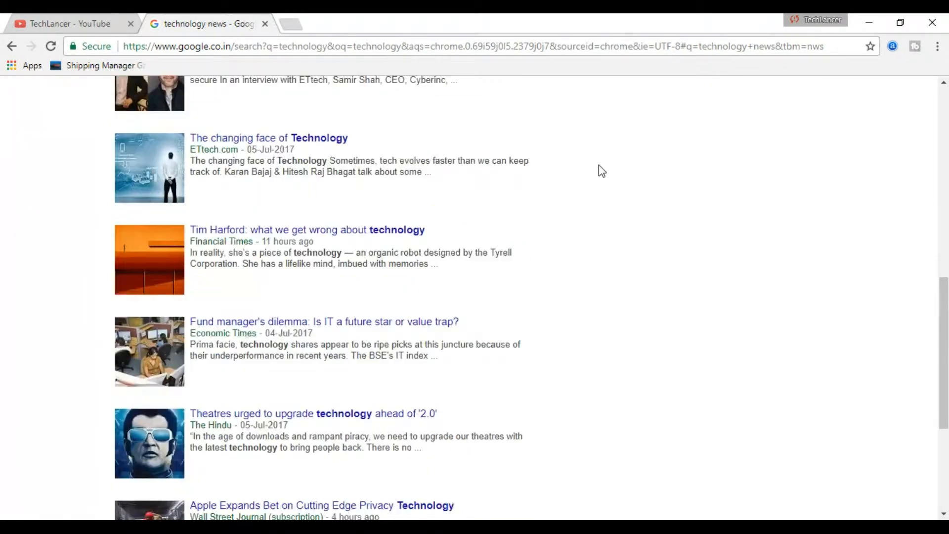
scroll(down, 3)
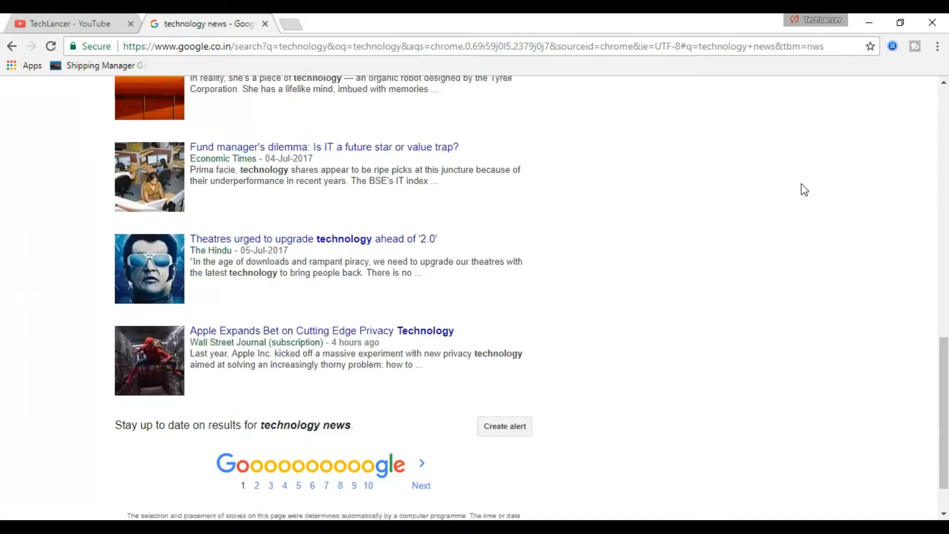
scroll(up, 3)
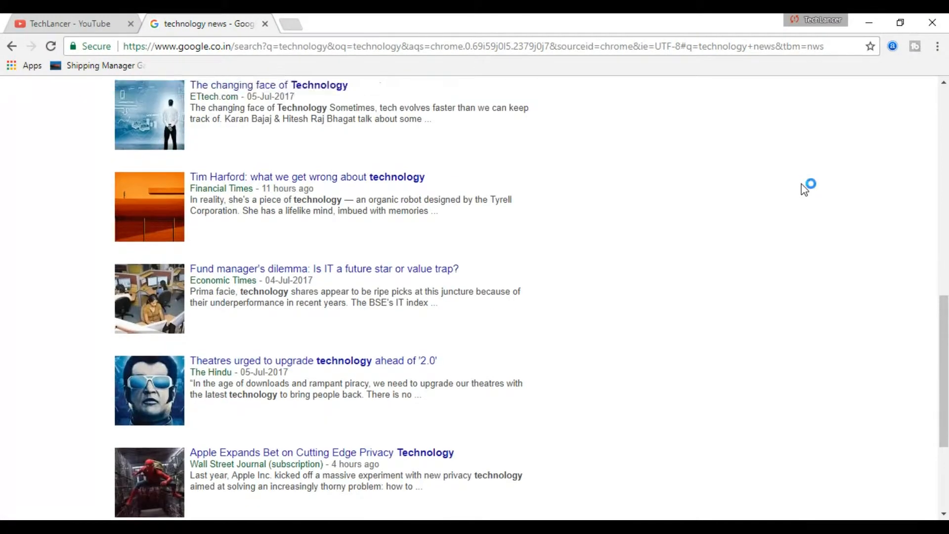
scroll(up, 3)
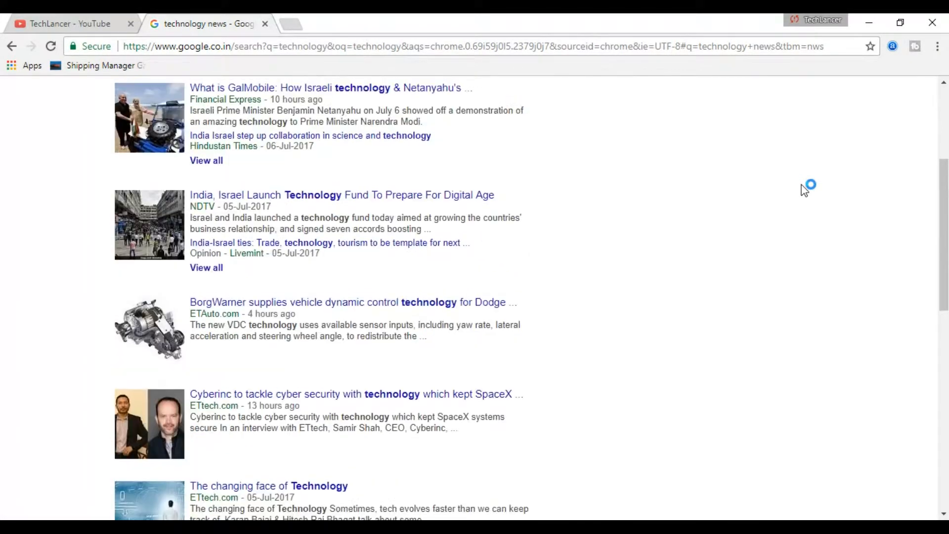
Step: Return to the TechLancer YouTube tab, scroll to the top, and enter 'money guru'
click(67, 23)
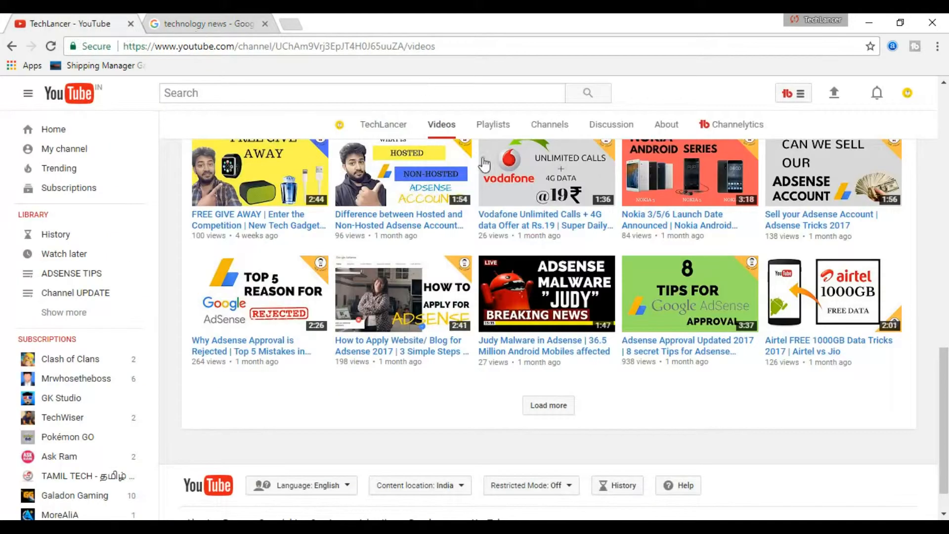
scroll(up, 3)
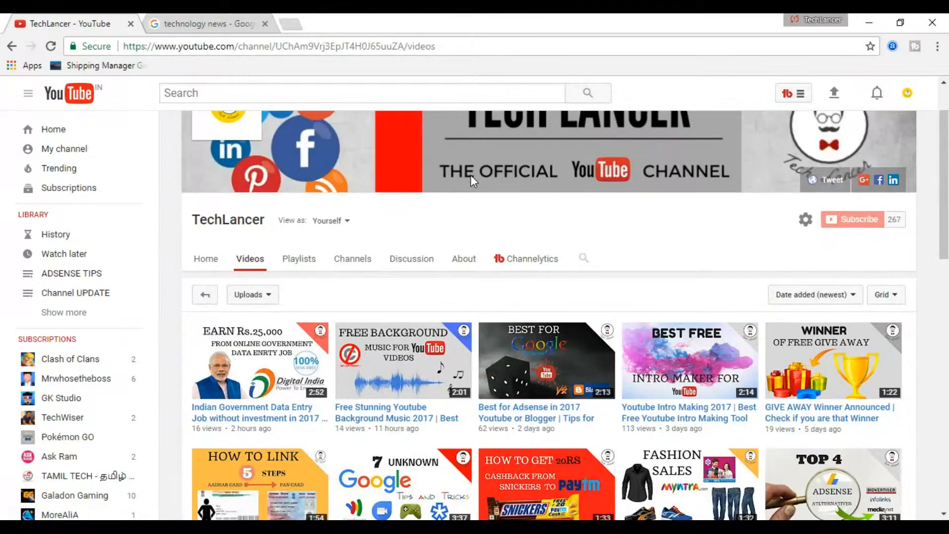
text(money guru)
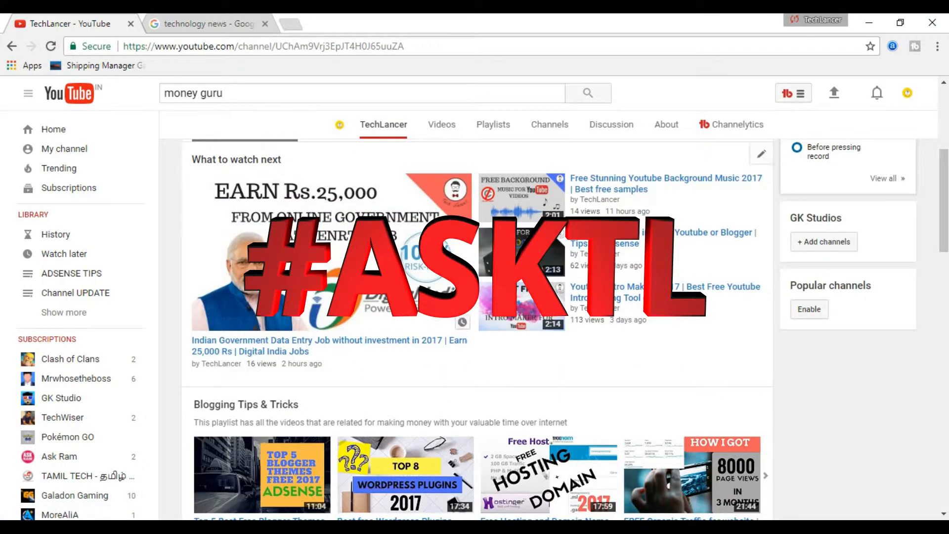
Step: Scroll TechLancer's home page past Blogging Tips and YouTube Tips to AdSense Tips
scroll(down, 3)
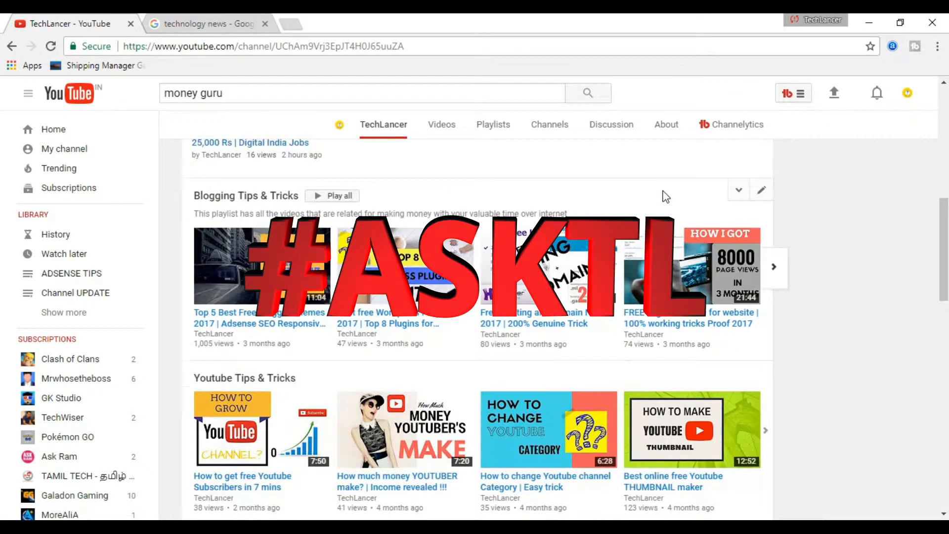
scroll(down, 3)
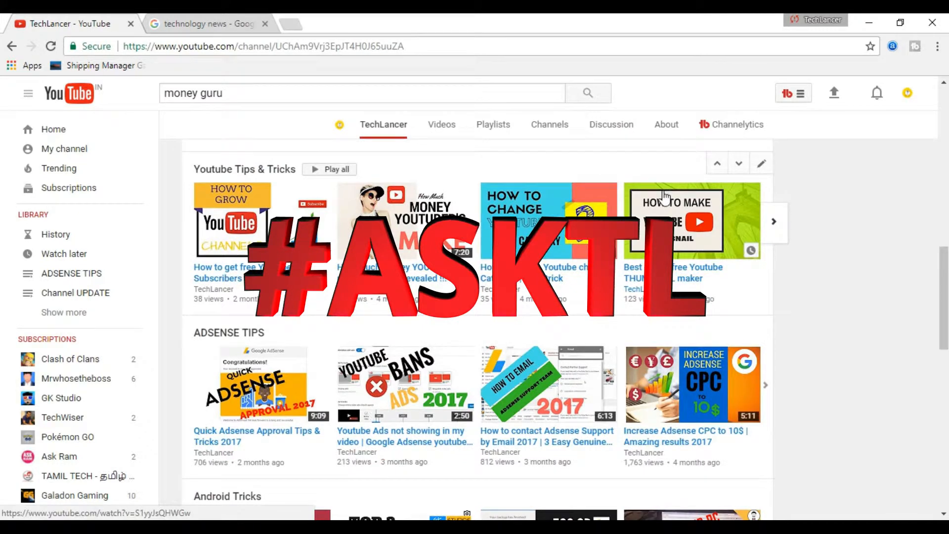